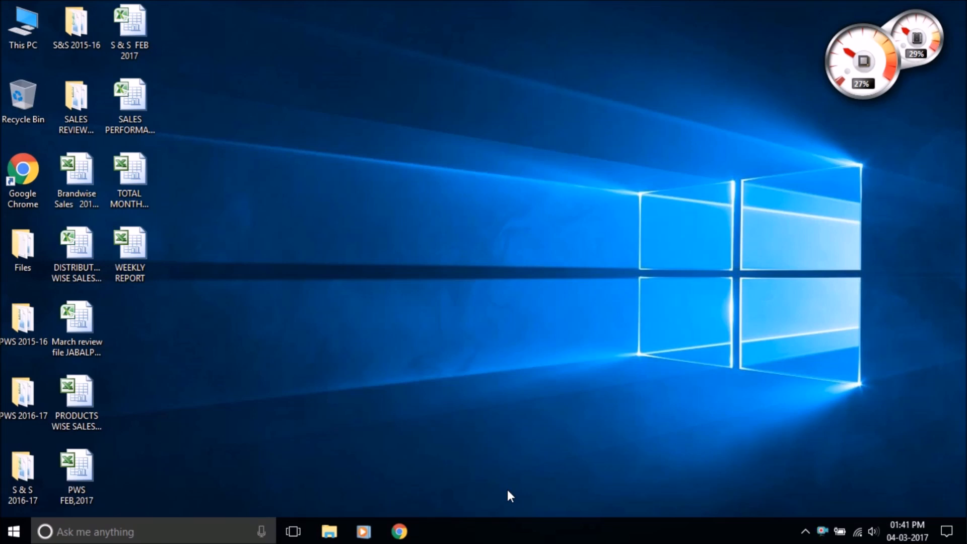
# Step: Bring up the Run dialog with 'cmd' entered as the program to launch
pyautogui.press('Win+r')
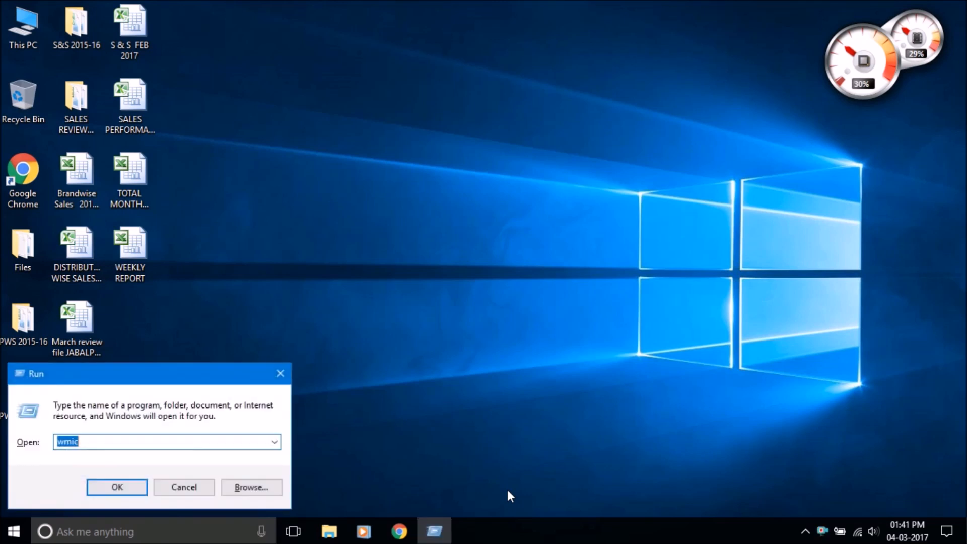
pyautogui.write('cmd')
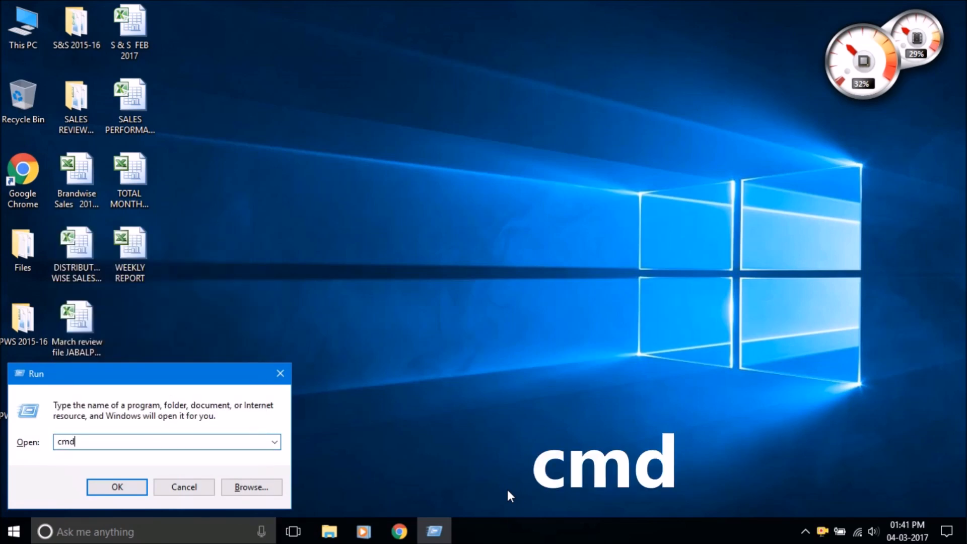
# Step: Launch Command Prompt and start the interactive WMIC shell with 'wmic'
pyautogui.click(116, 486)
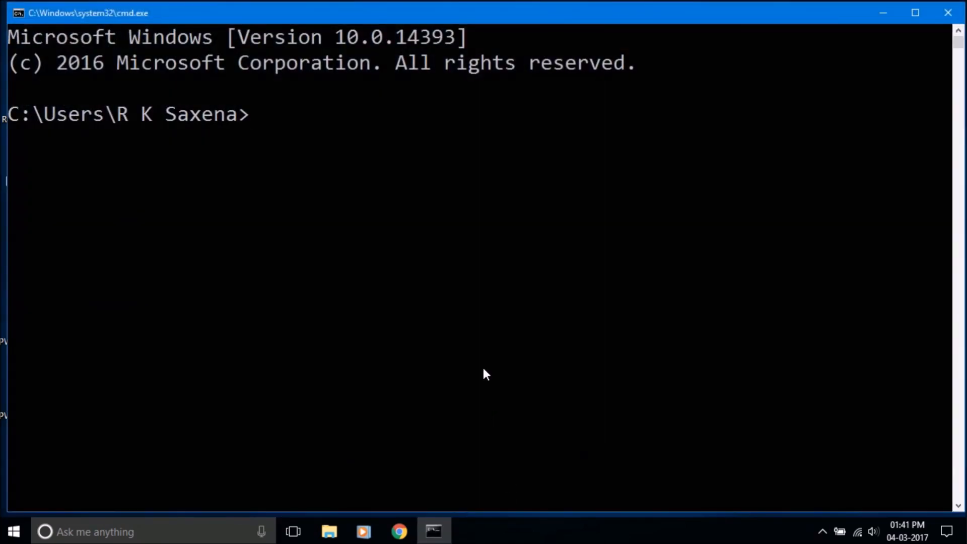
pyautogui.write('wmi')
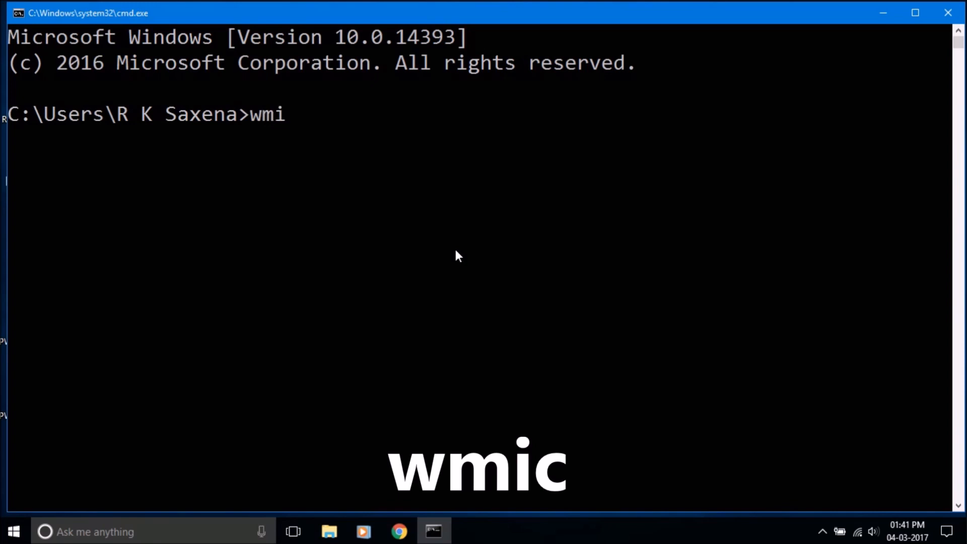
pyautogui.write('c')
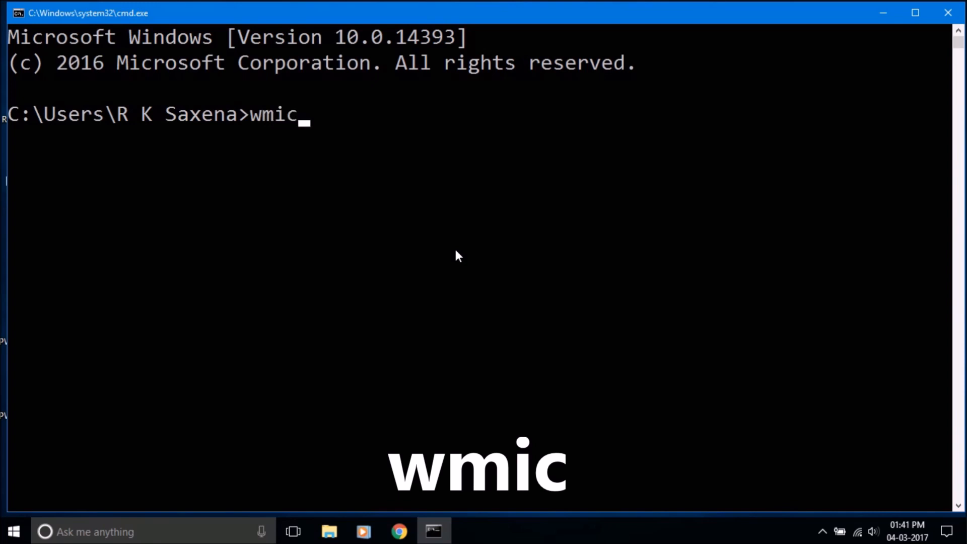
pyautogui.press('enter')
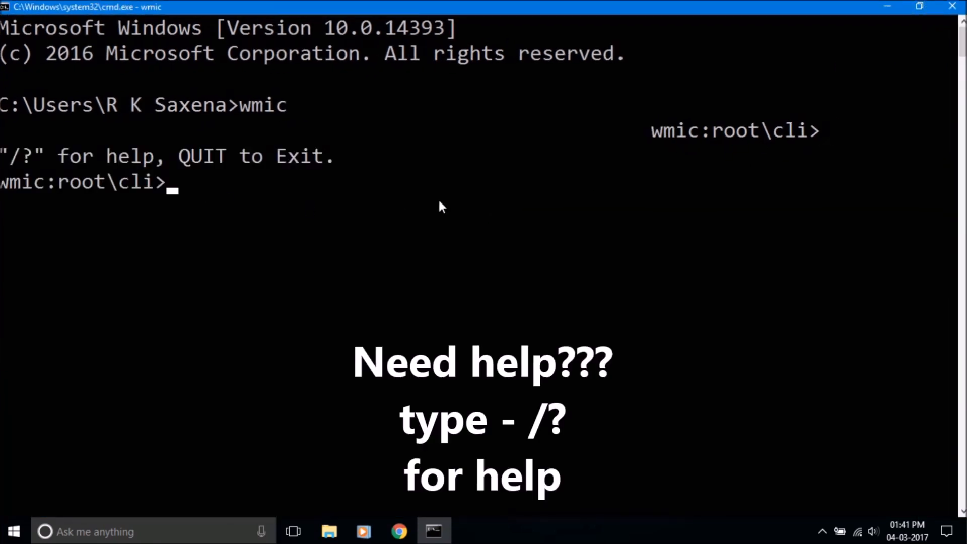
# Step: Display the WMIC '/?' help listing of aliases and global switches and scroll through it
pyautogui.write('/?')
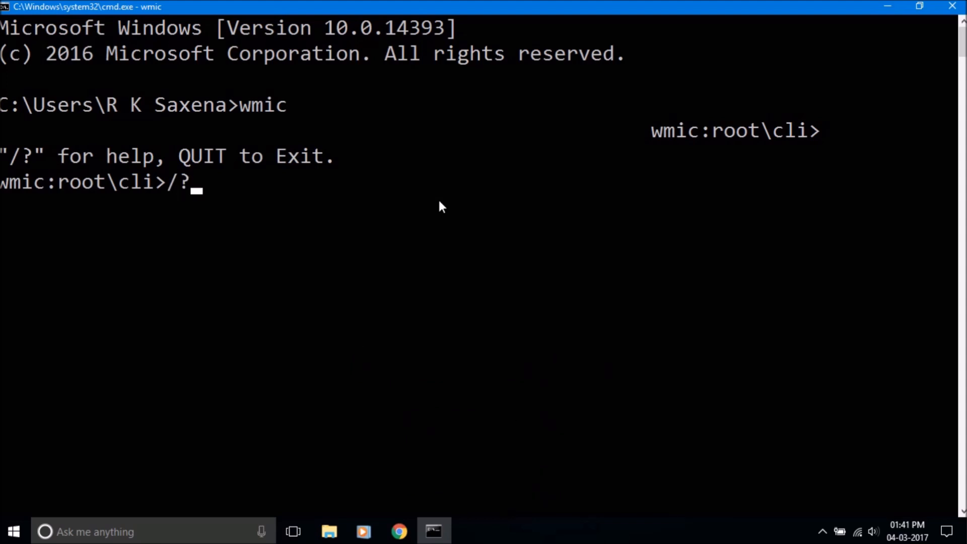
pyautogui.press('enter')
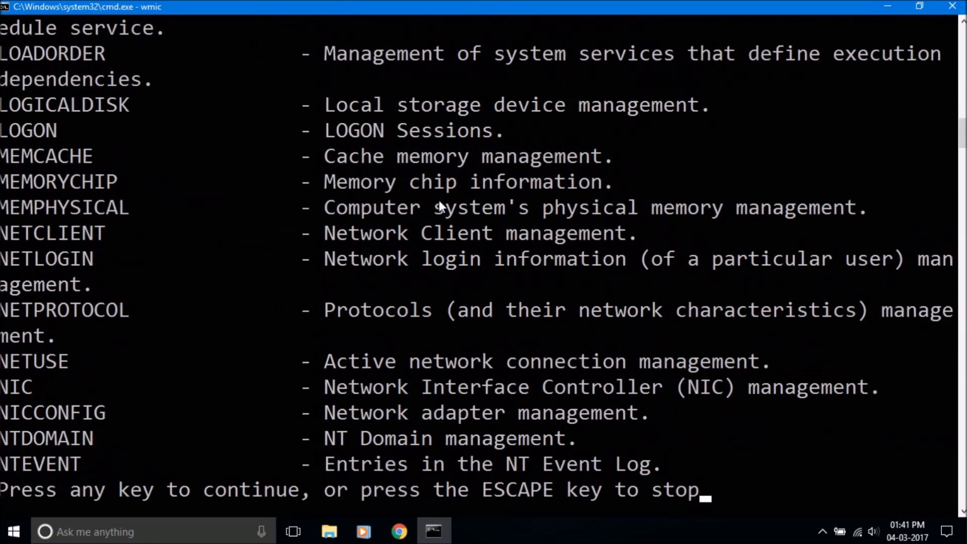
pyautogui.press('space')
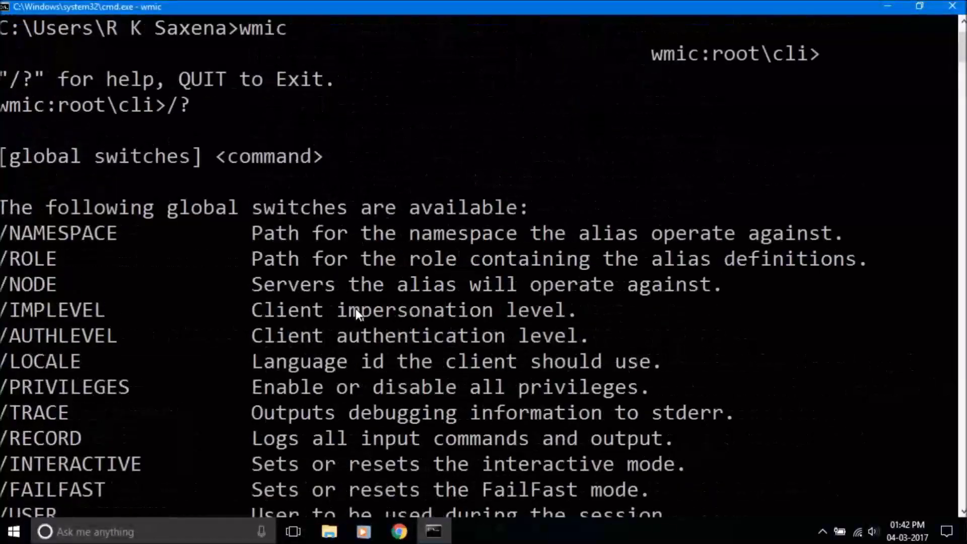
pyautogui.scroll(-3)
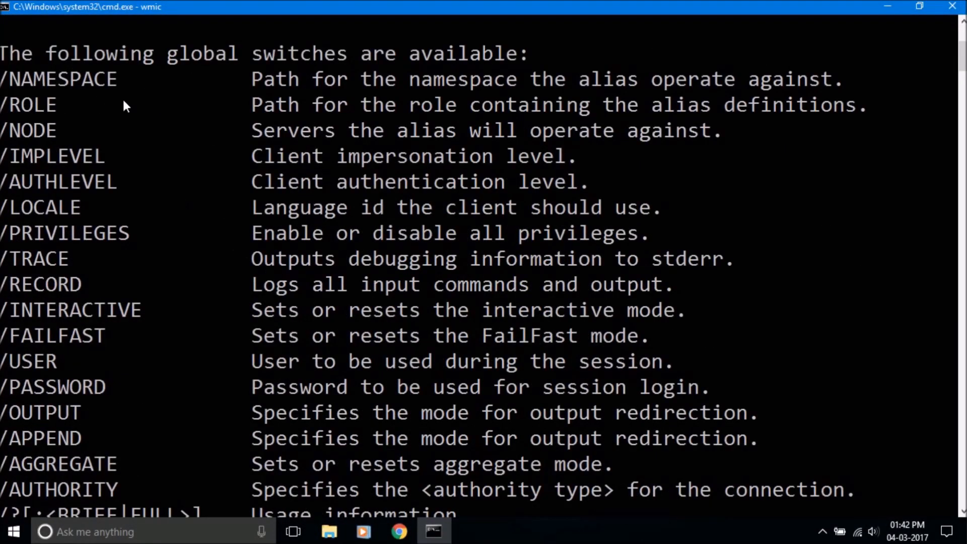
pyautogui.moveTo(154, 130)
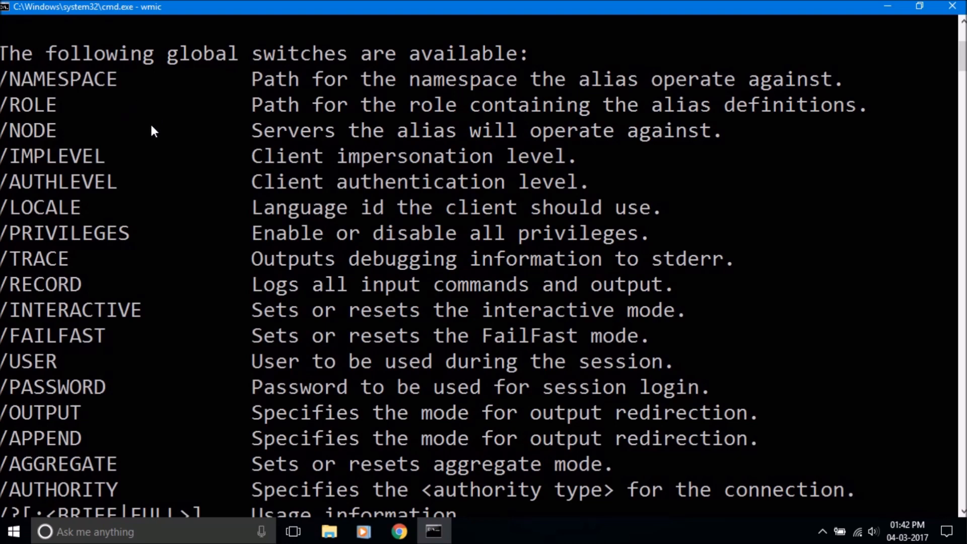
pyautogui.scroll(-3)
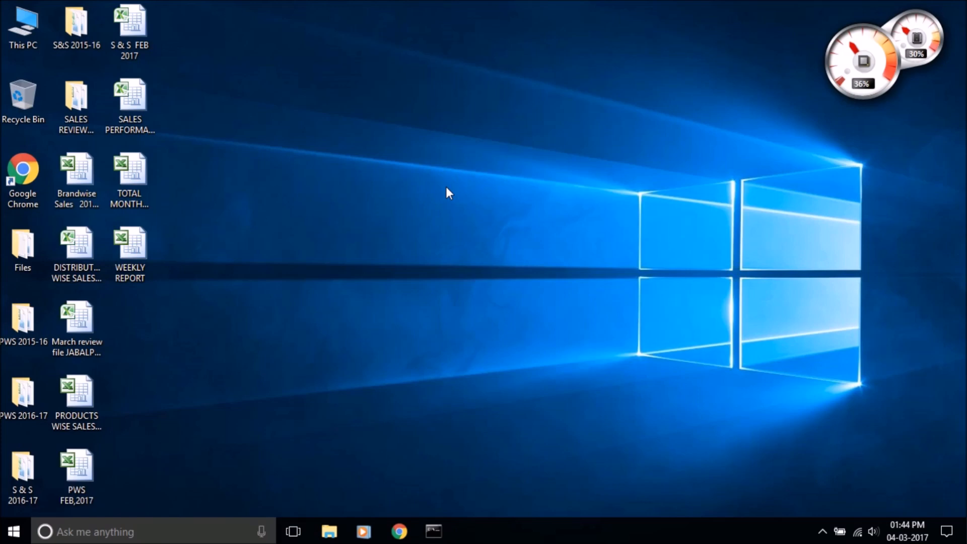
# Step: Launch WMIC directly from Run in its own window and enter '/?'
pyautogui.write('wmic')
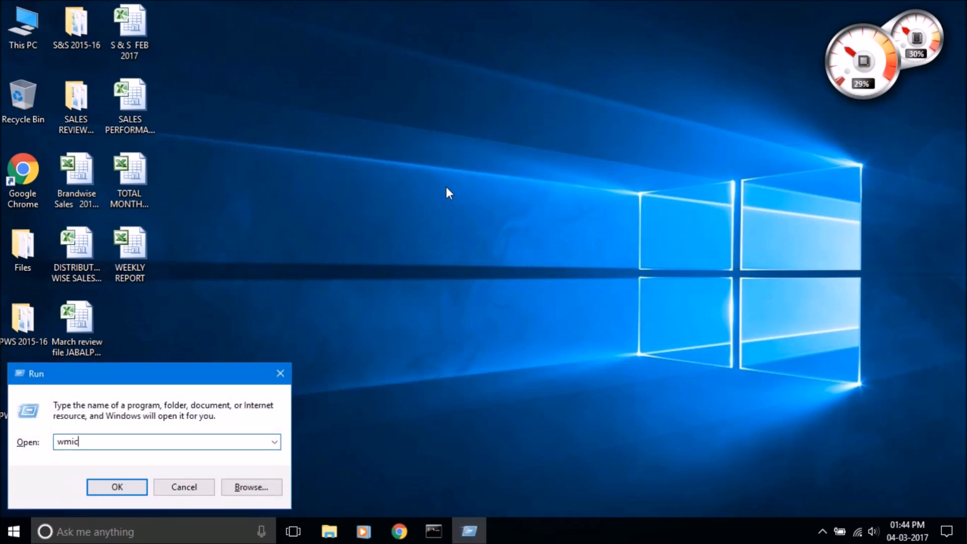
pyautogui.click(117, 487)
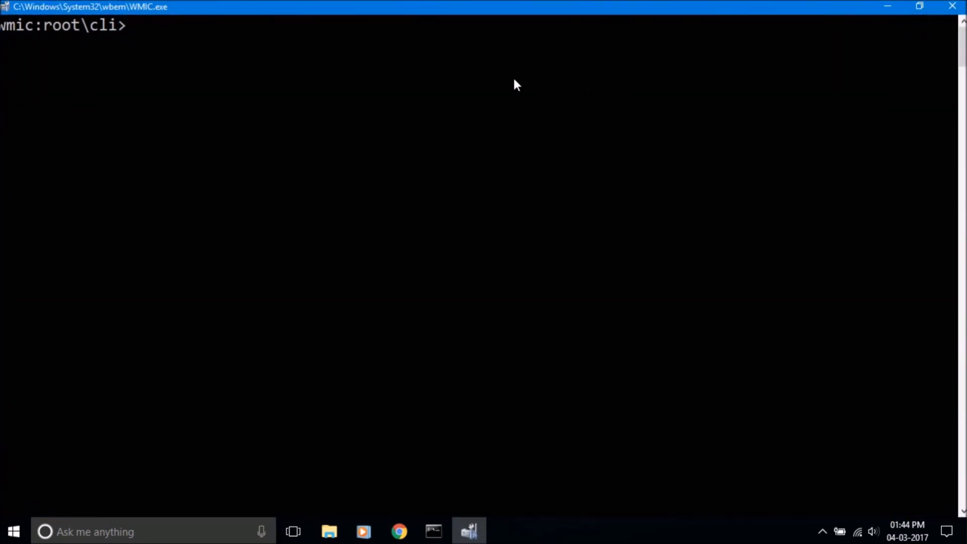
pyautogui.write('/?')
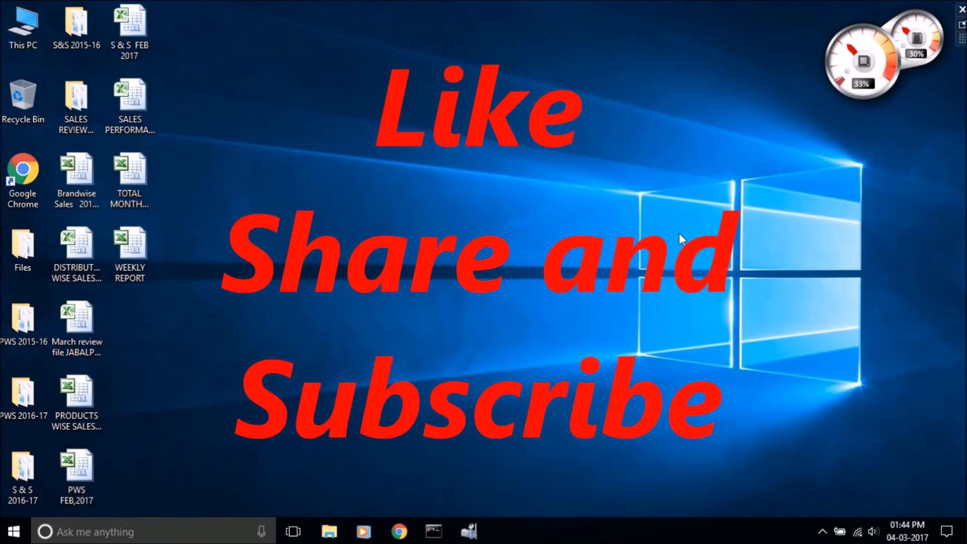
pyautogui.moveTo(632, 241)
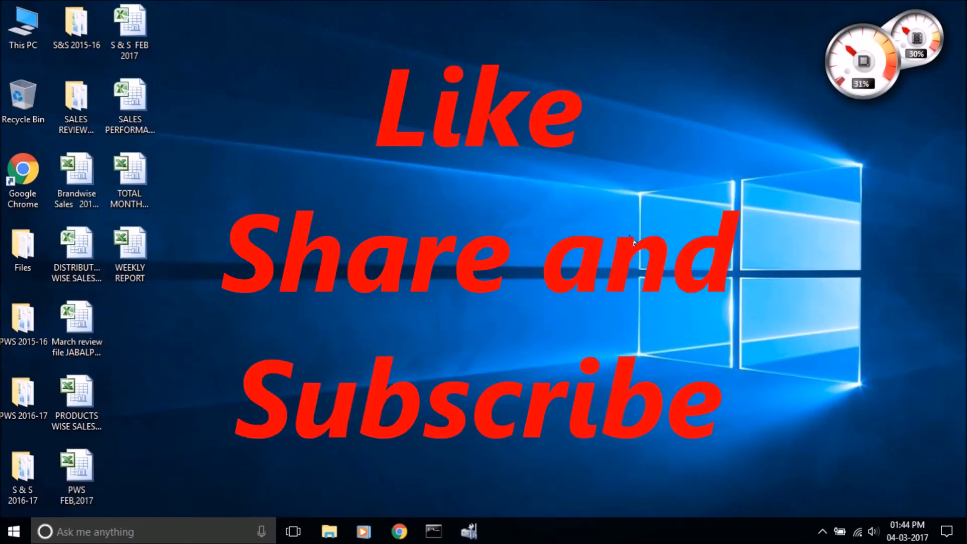